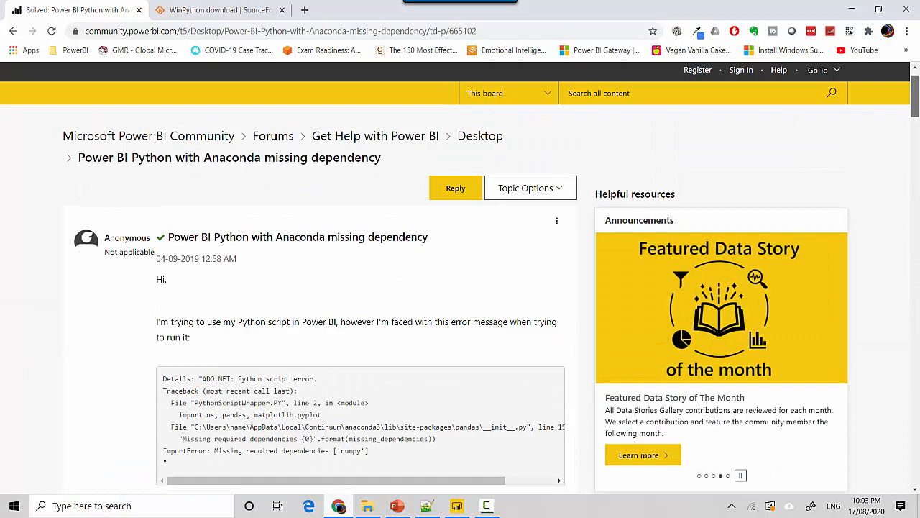
- Scroll the forum thread until the reply linking to winpython.github.io is visible
{"action": "scroll", "scroll_direction": "down", "scroll_amount": 3}
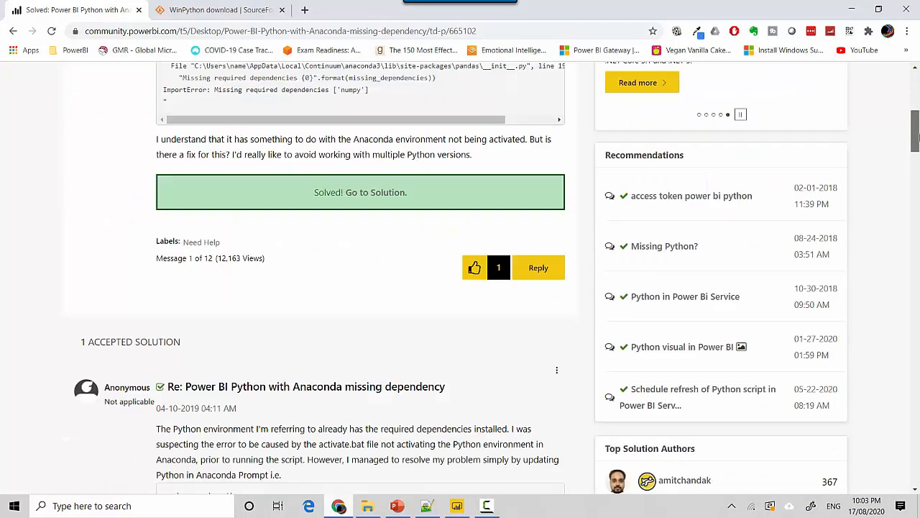
{"action": "scroll", "scroll_direction": "down", "scroll_amount": 3}
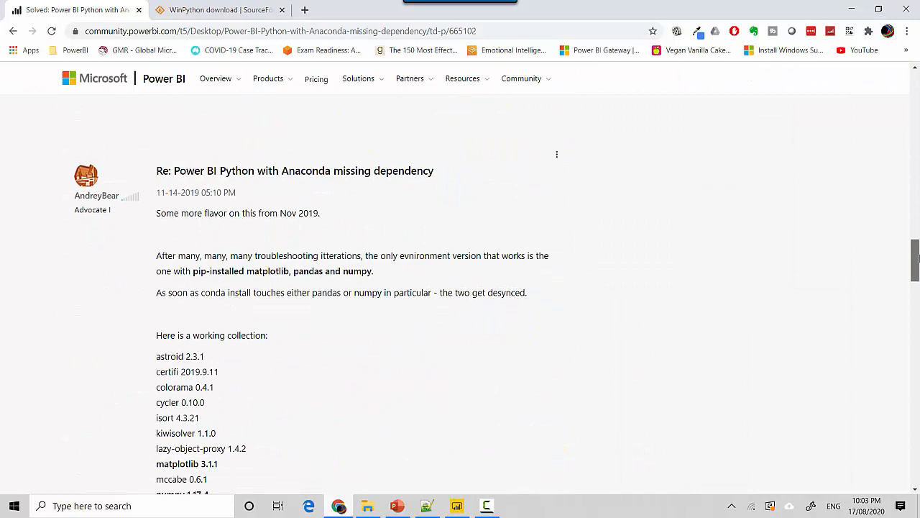
{"action": "scroll", "scroll_direction": "down", "scroll_amount": 3}
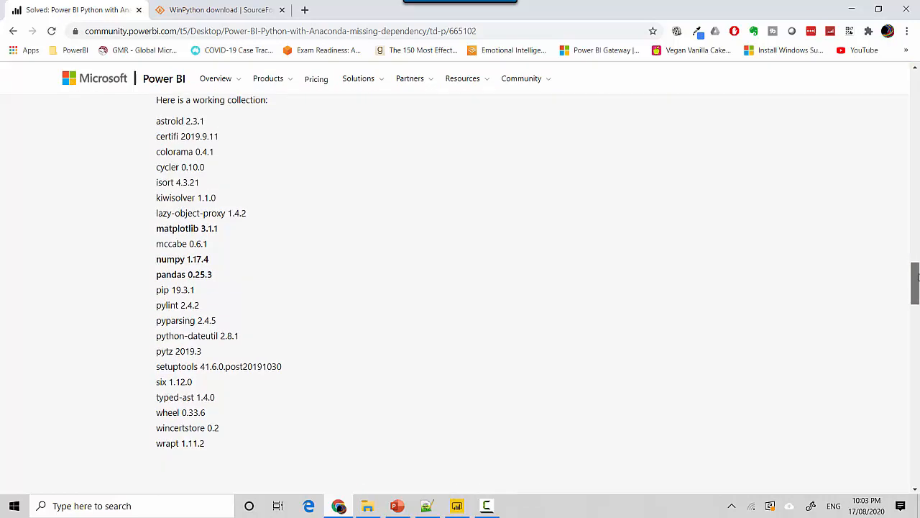
{"action": "scroll", "scroll_direction": "up", "scroll_amount": 3}
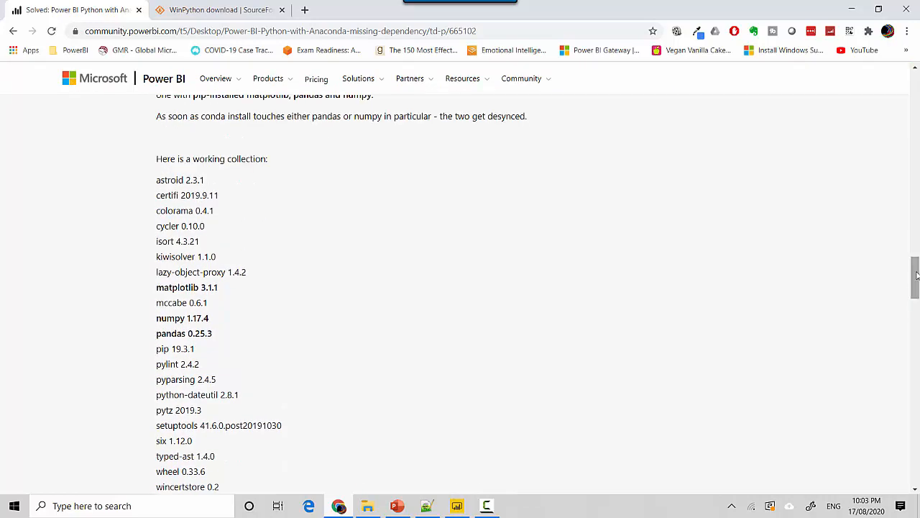
{"action": "scroll", "scroll_direction": "down", "scroll_amount": 3}
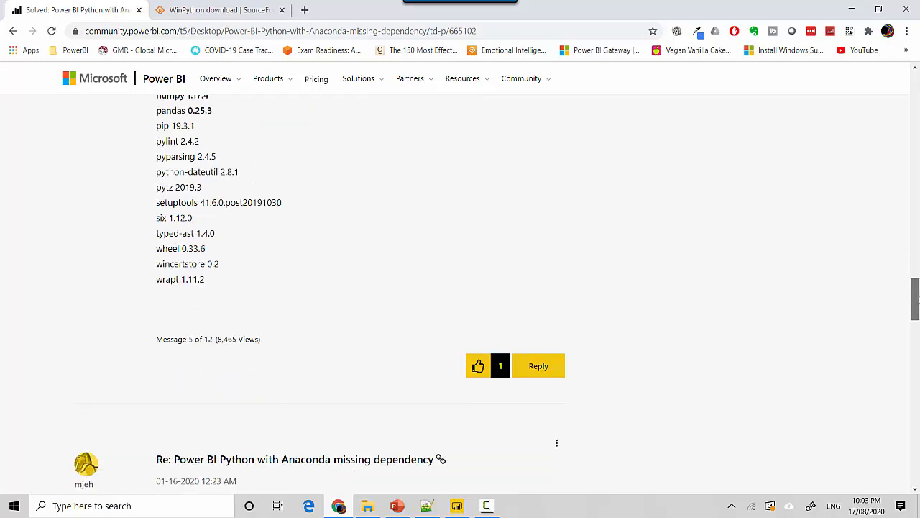
{"action": "scroll", "scroll_direction": "down", "scroll_amount": 3}
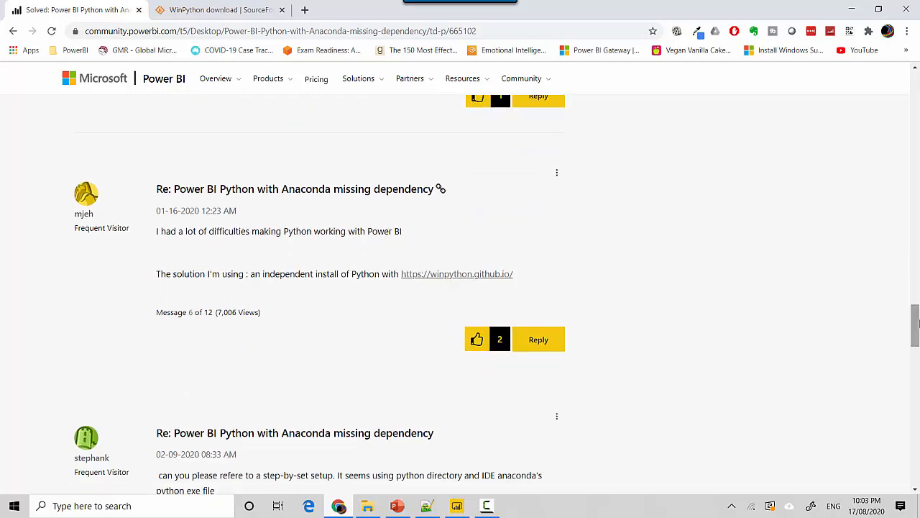
{"action": "mouse_move", "coordinate": [856, 266]}
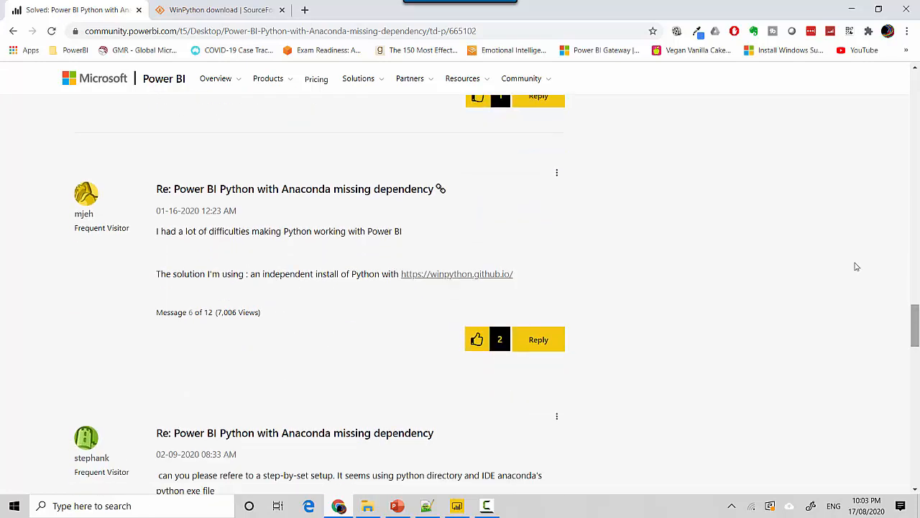
- Navigate C:\winpython > WPy64-3830 > python-3.8.3.amd64 to reach the folder containing python.exe
{"action": "left_click", "coordinate": [219, 9]}
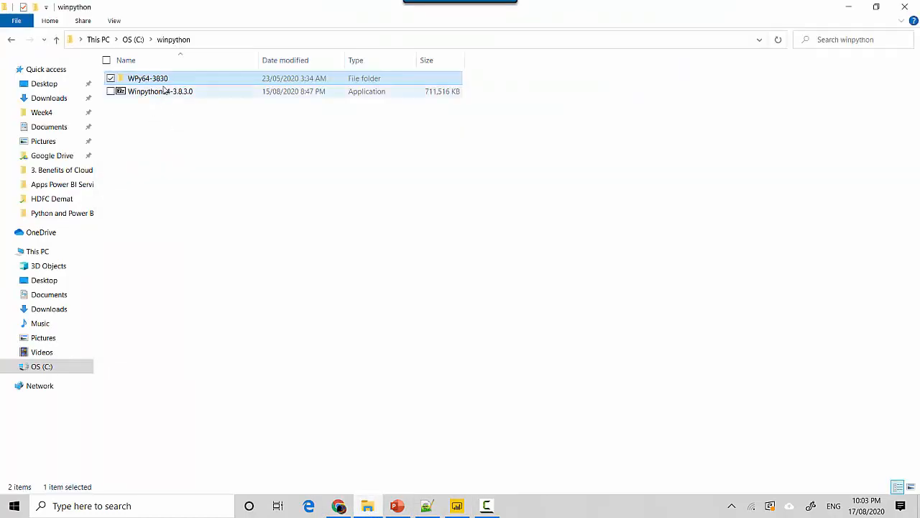
{"action": "left_click", "coordinate": [161, 92]}
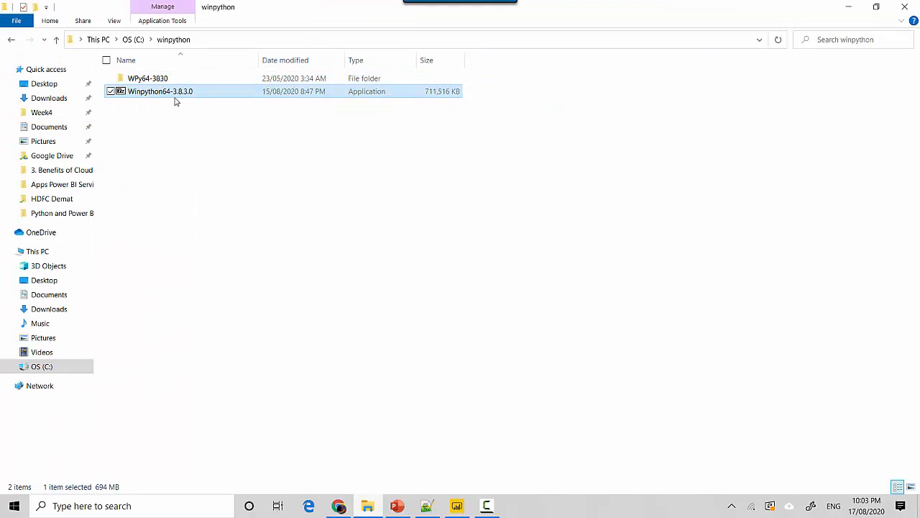
{"action": "mouse_move", "coordinate": [173, 92]}
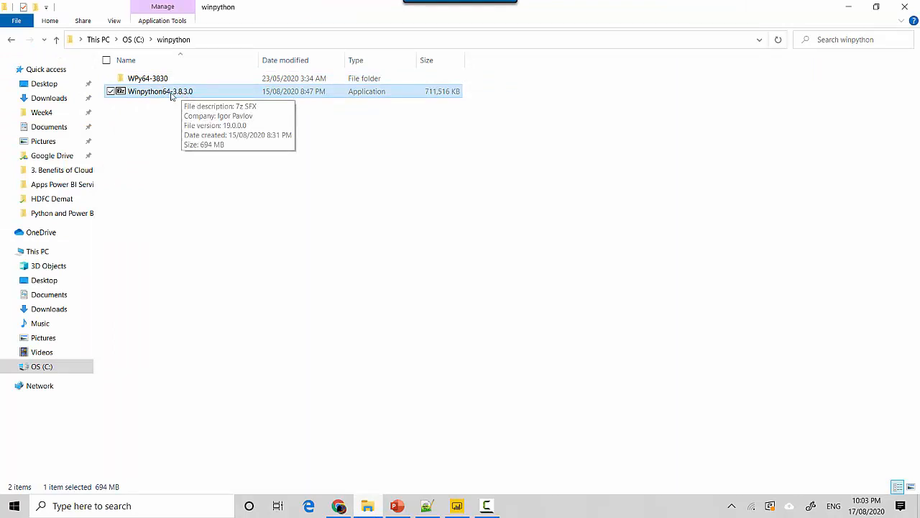
{"action": "mouse_move", "coordinate": [253, 138]}
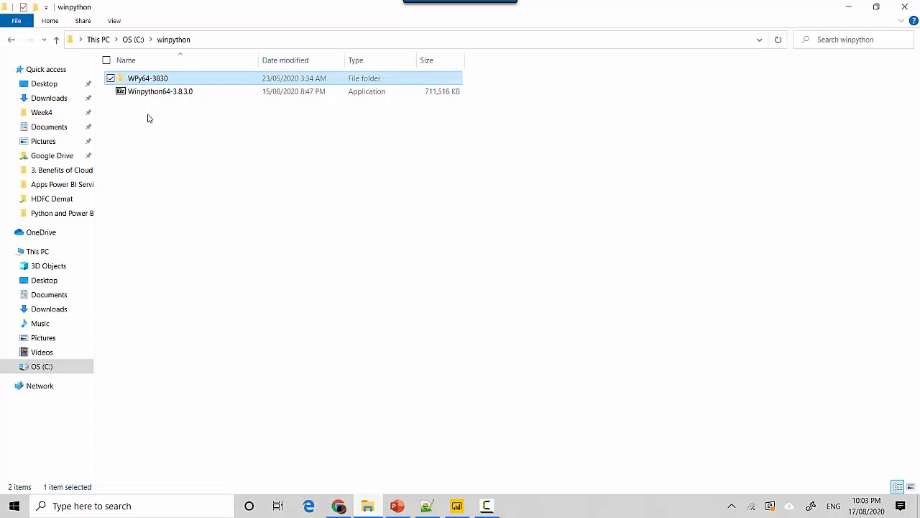
{"action": "double_click", "coordinate": [146, 77]}
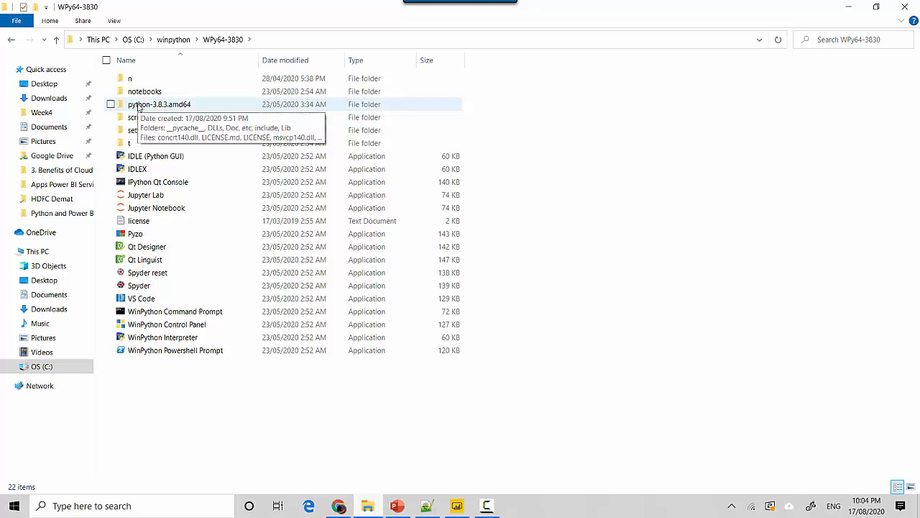
{"action": "double_click", "coordinate": [161, 104]}
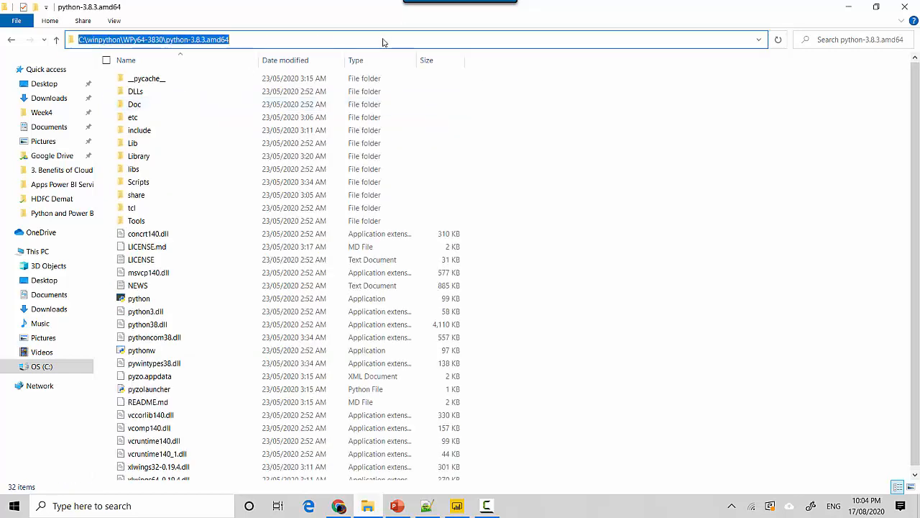
{"action": "mouse_move", "coordinate": [457, 506]}
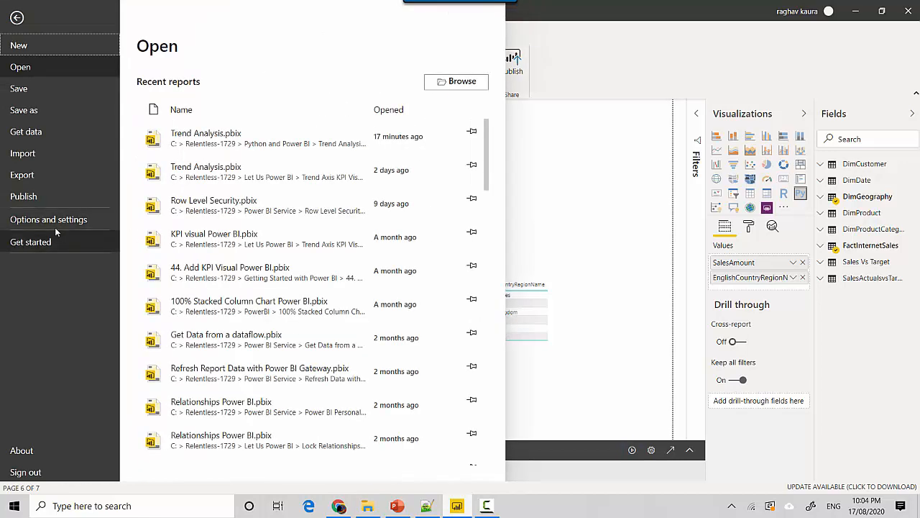
- Reach the Options dialog via File > Options and settings > Options
{"action": "left_click", "coordinate": [49, 219]}
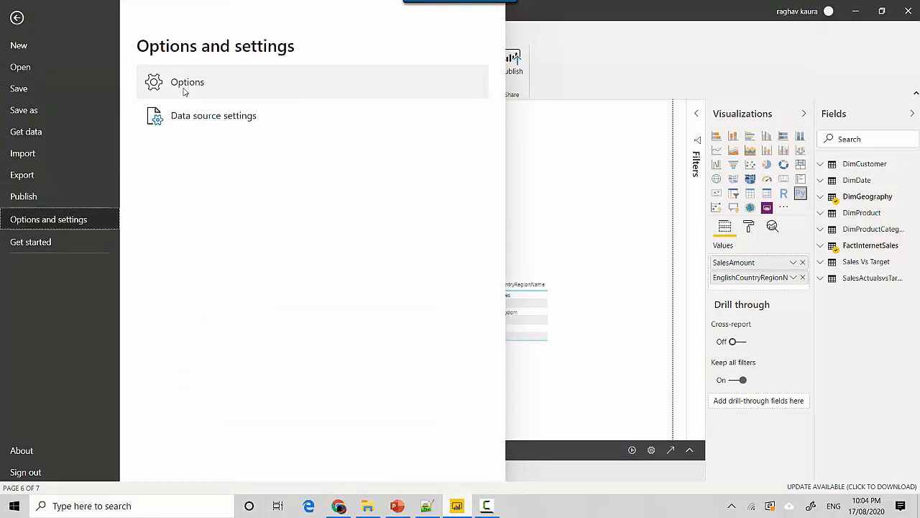
{"action": "left_click", "coordinate": [17, 17]}
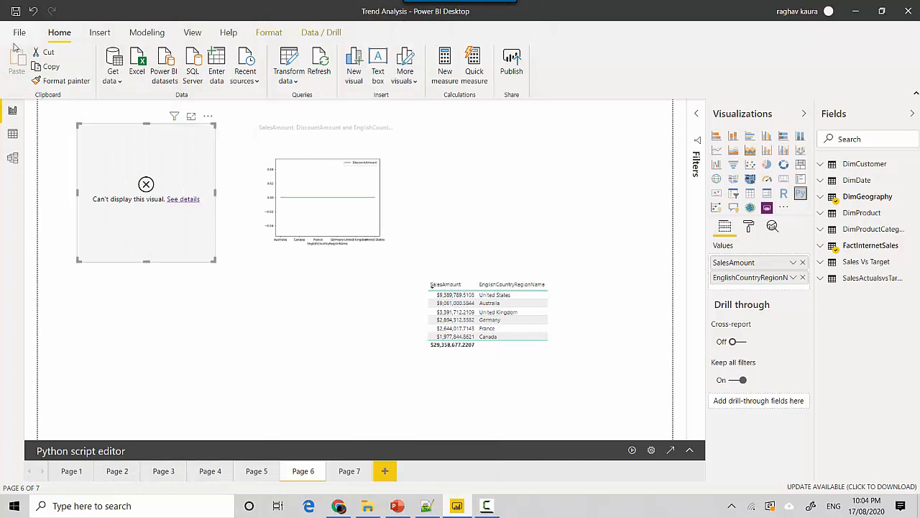
{"action": "mouse_move", "coordinate": [20, 31]}
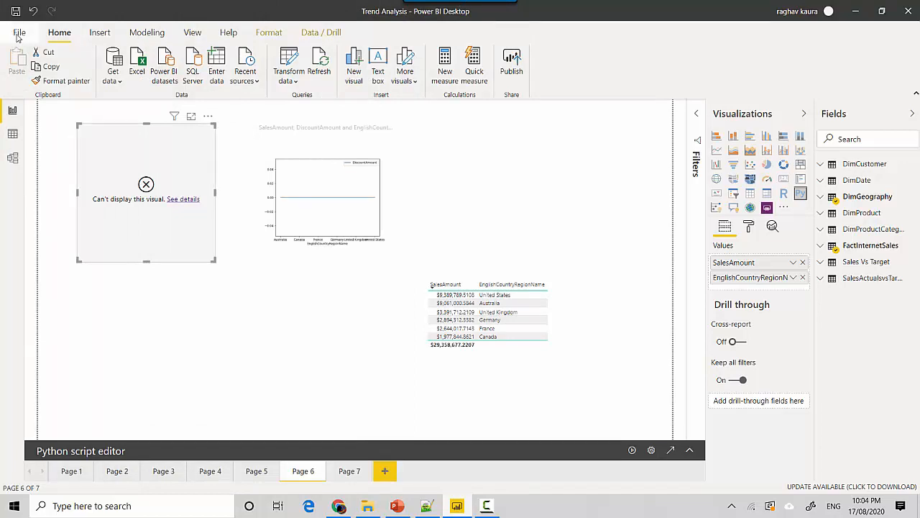
{"action": "left_click", "coordinate": [21, 31]}
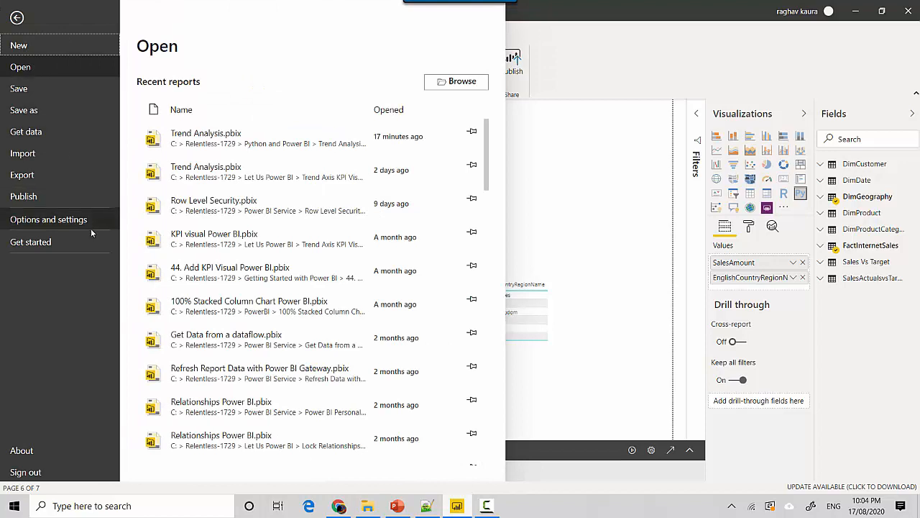
{"action": "left_click", "coordinate": [49, 219]}
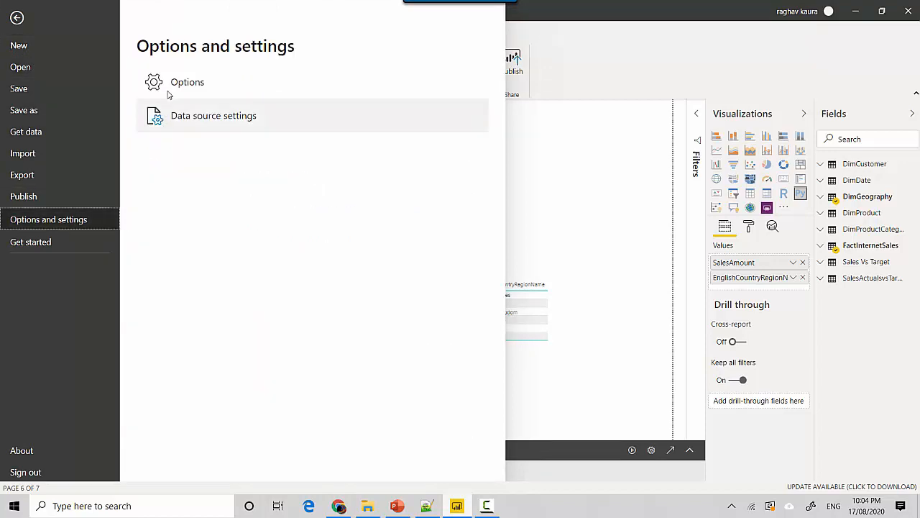
{"action": "left_click", "coordinate": [187, 80]}
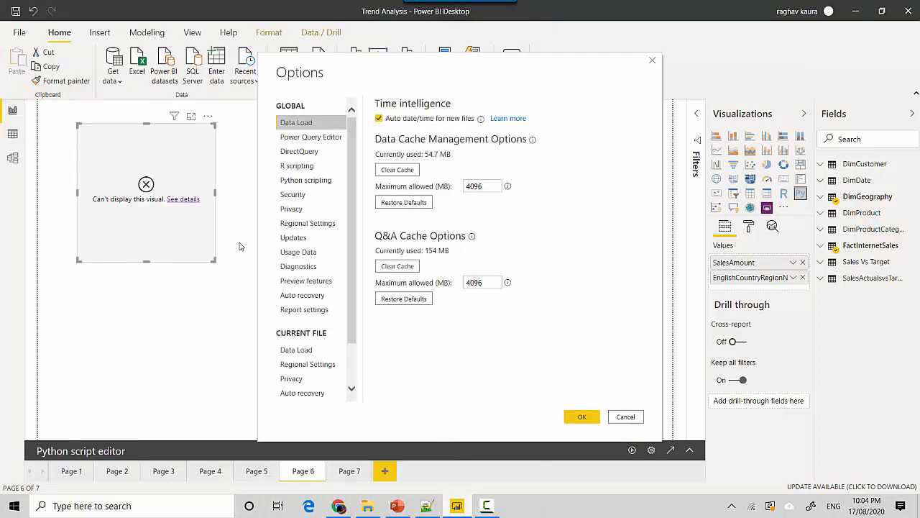
{"action": "mouse_move", "coordinate": [305, 179]}
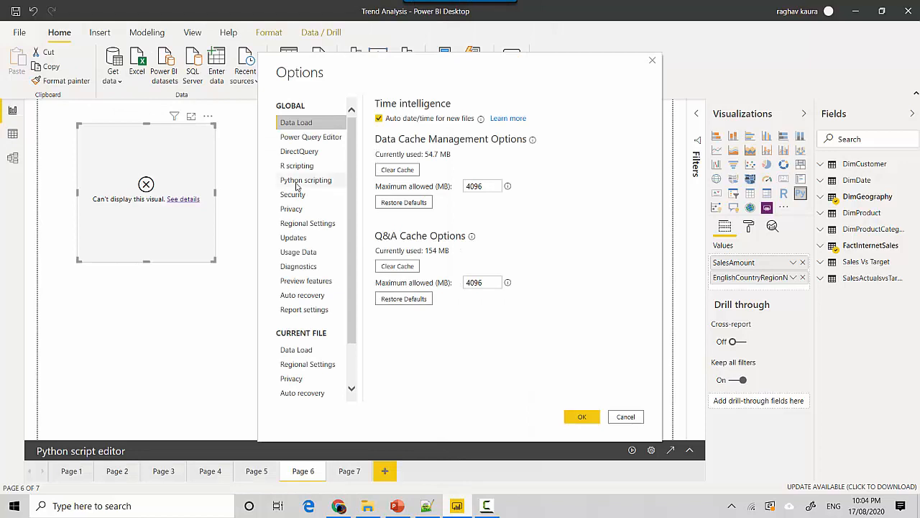
- Select Python scripting and browse for a Python home directory folder
{"action": "left_click", "coordinate": [305, 180]}
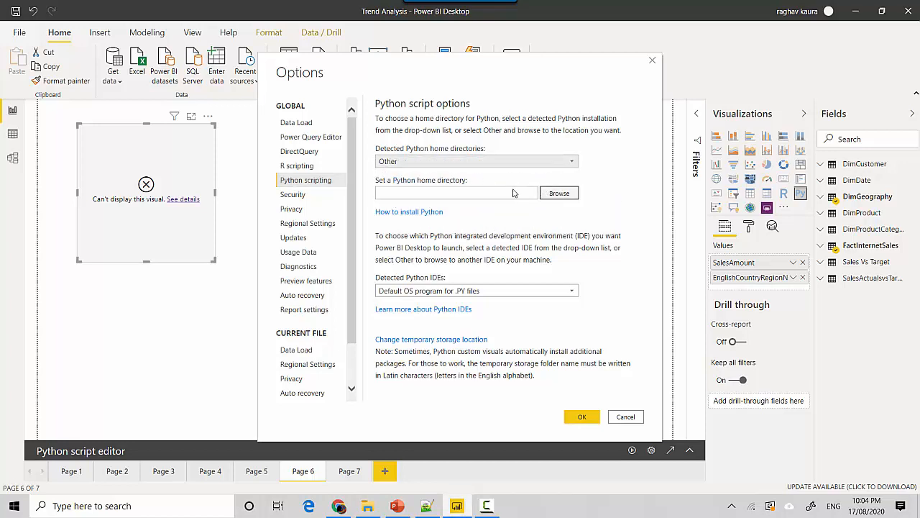
{"action": "left_click", "coordinate": [557, 192]}
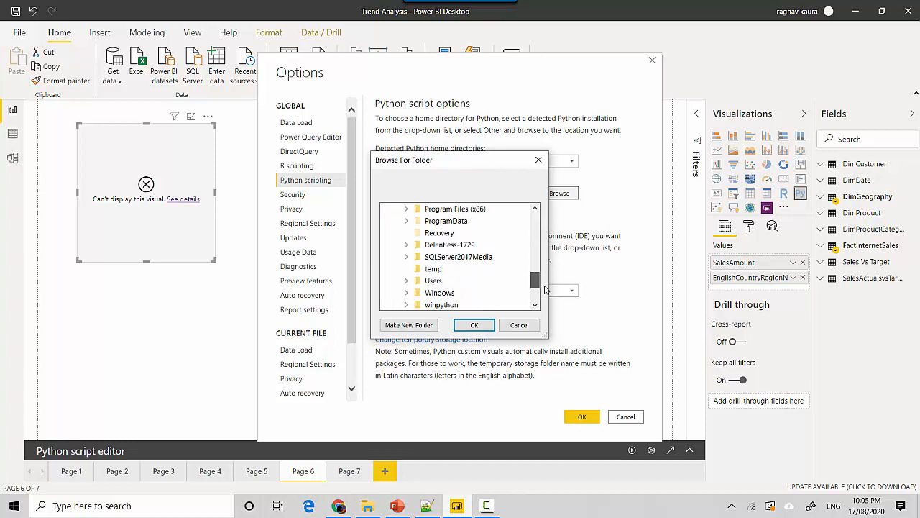
- Choose winpython\WPy64-3830\python-3.8.3.amd64 as the Python home directory and confirm the options
{"action": "left_click", "coordinate": [405, 305]}
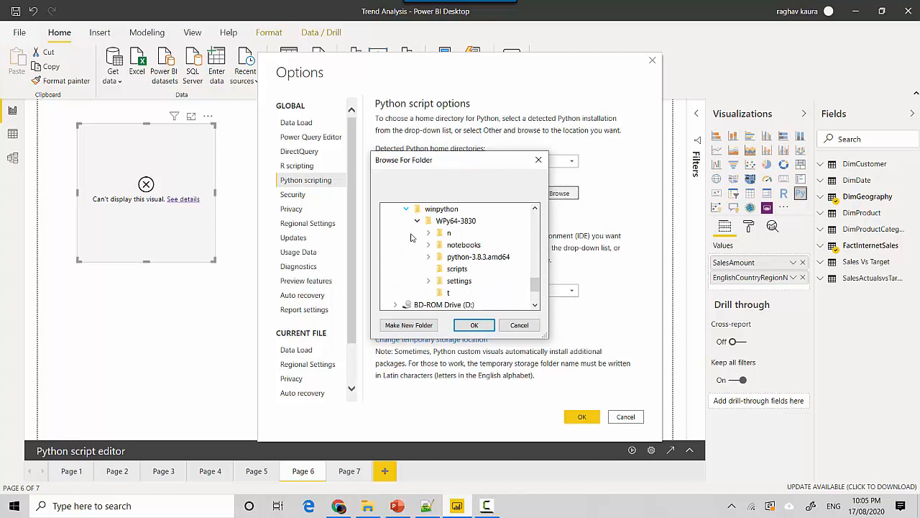
{"action": "mouse_move", "coordinate": [478, 256]}
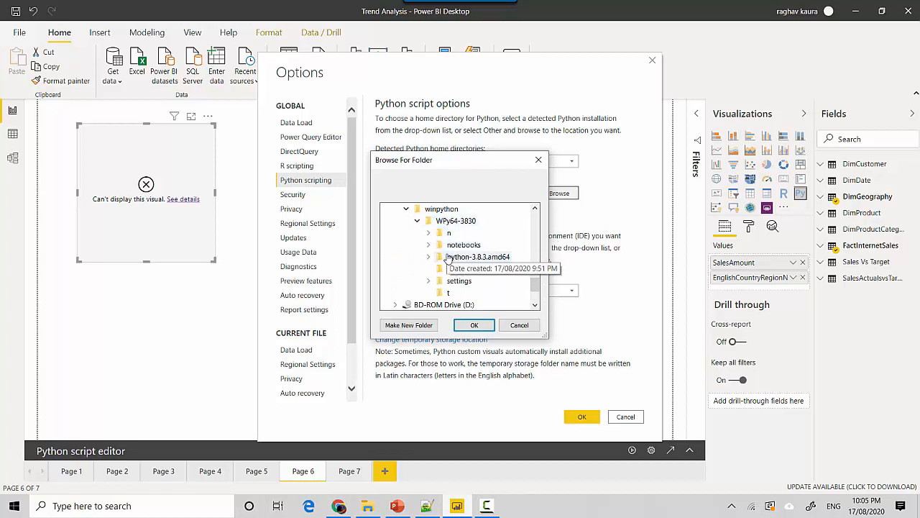
{"action": "left_click", "coordinate": [428, 256]}
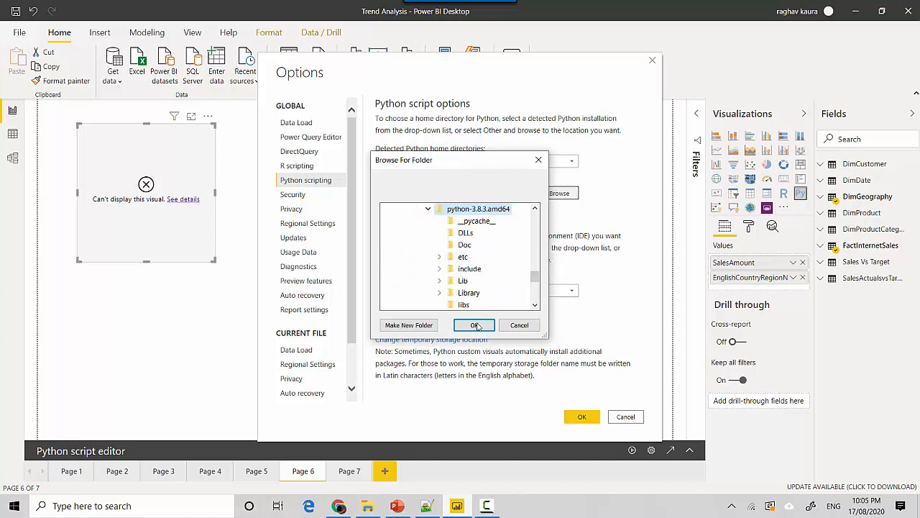
{"action": "left_click", "coordinate": [475, 325]}
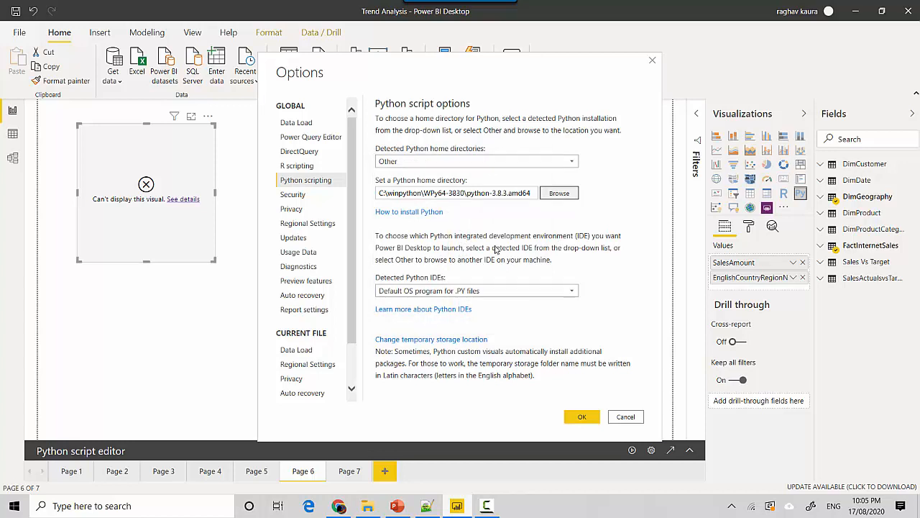
{"action": "mouse_move", "coordinate": [523, 216]}
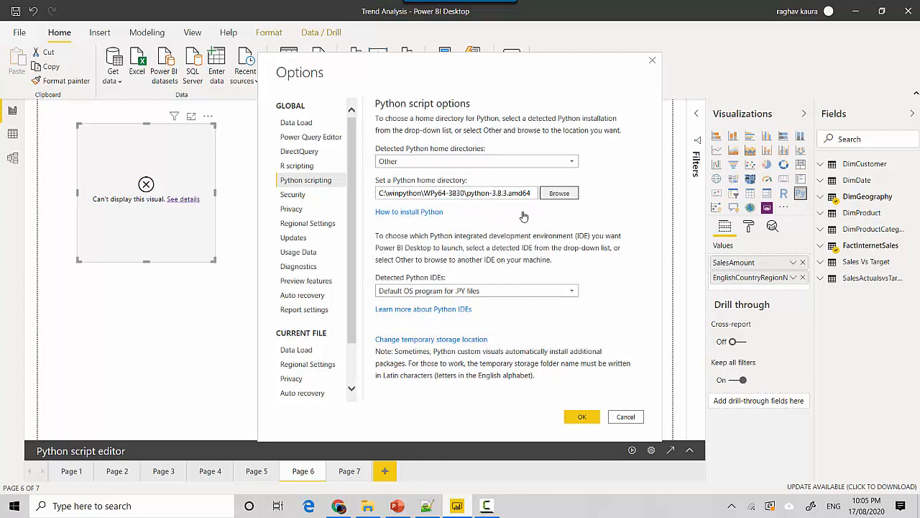
{"action": "left_click", "coordinate": [581, 416]}
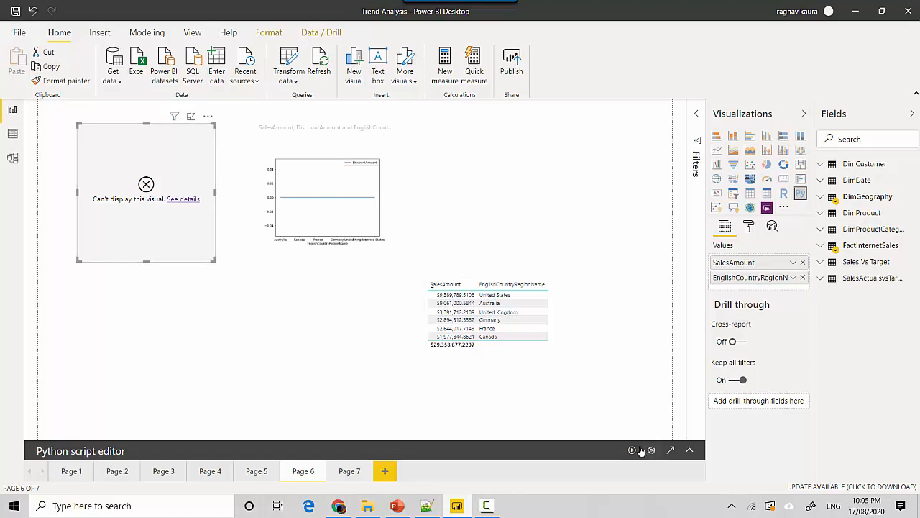
- Rerun the Python script, inspect the SalesAmount by country line chart in Focus mode, and return to the report
{"action": "left_click", "coordinate": [633, 450]}
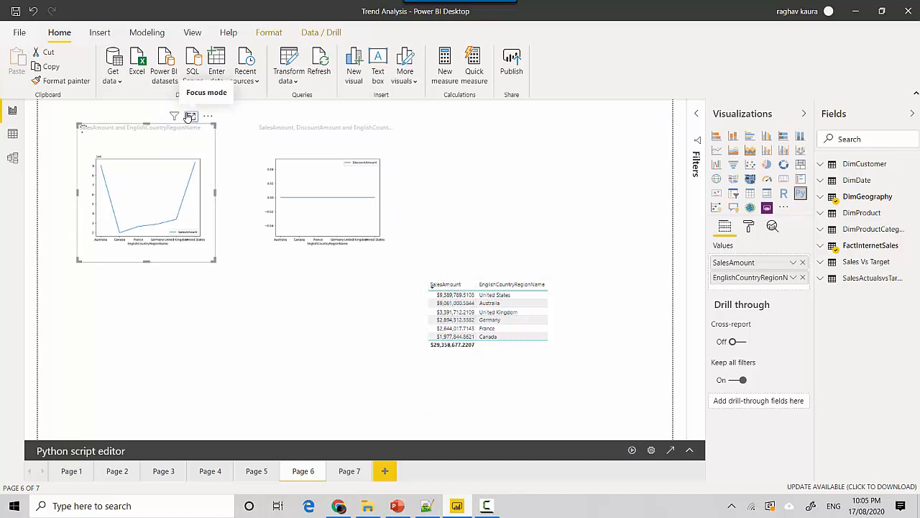
{"action": "left_click", "coordinate": [190, 116]}
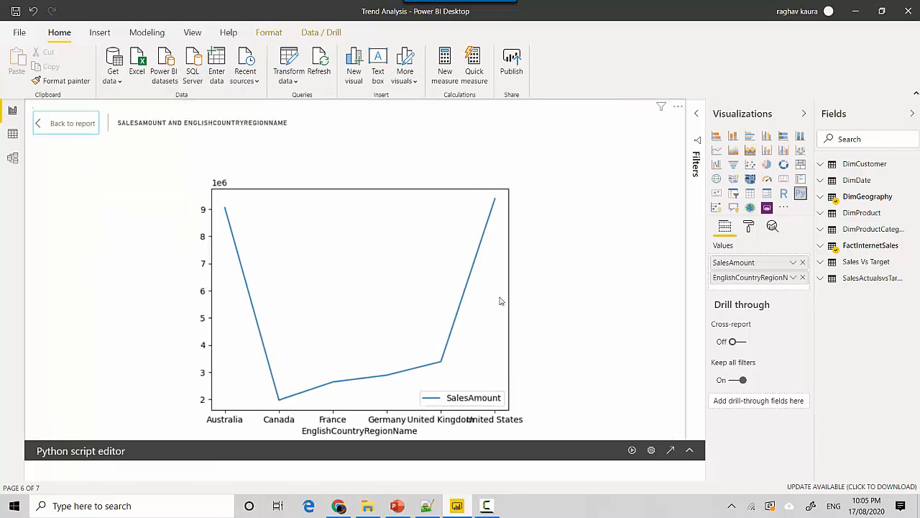
{"action": "left_click", "coordinate": [72, 124]}
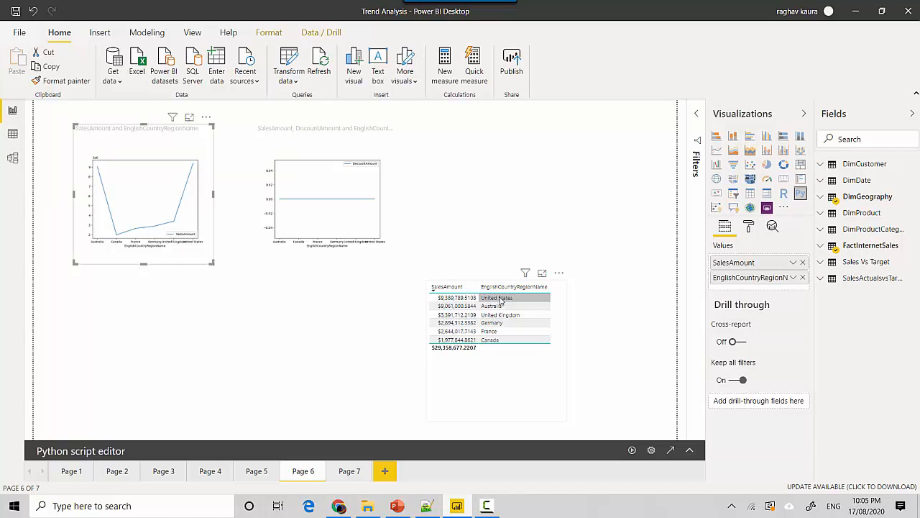
{"action": "mouse_move", "coordinate": [443, 342]}
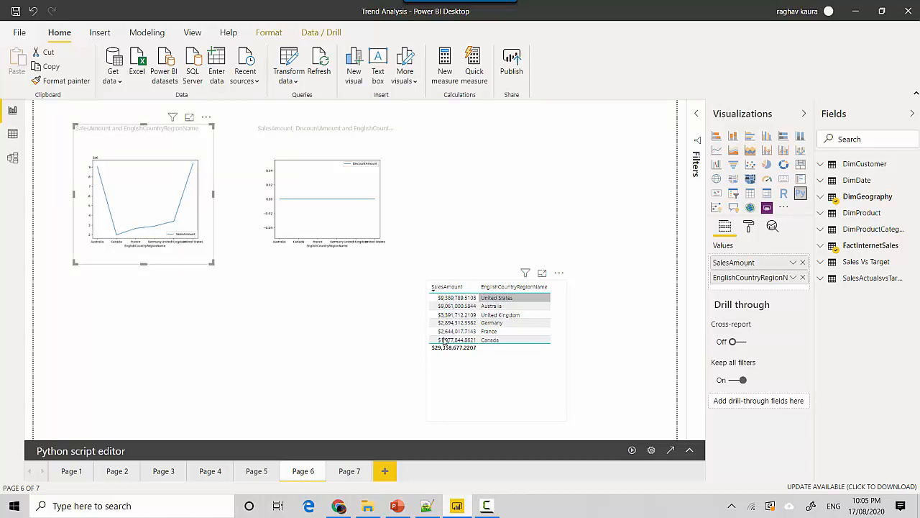